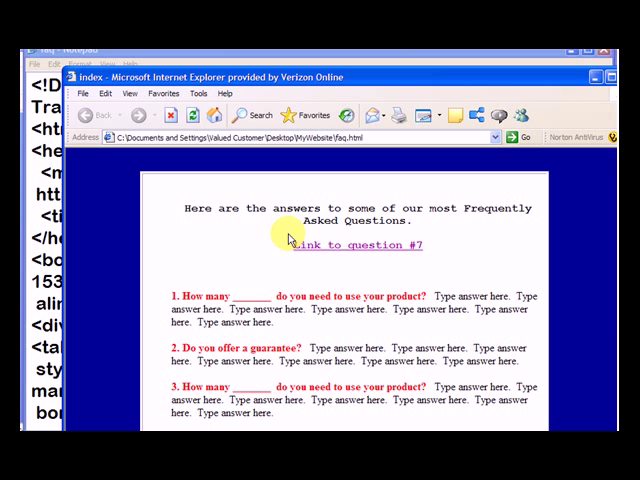
pyautogui.moveTo(292, 240)
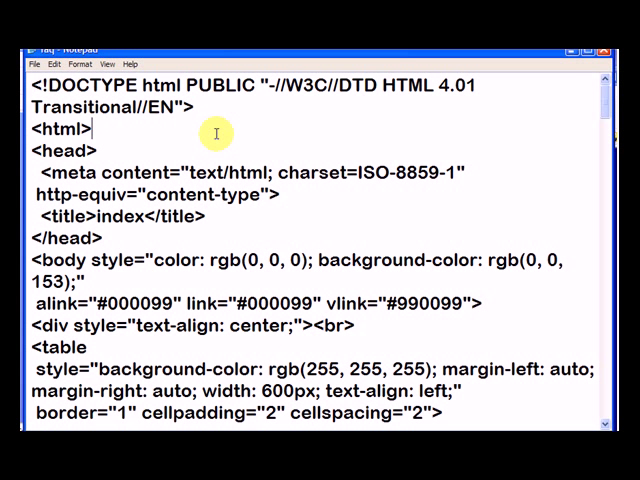
# Search the FAQ source for 'link' and step through matches to the question #7 anchor
pyautogui.press('ctrl+f')
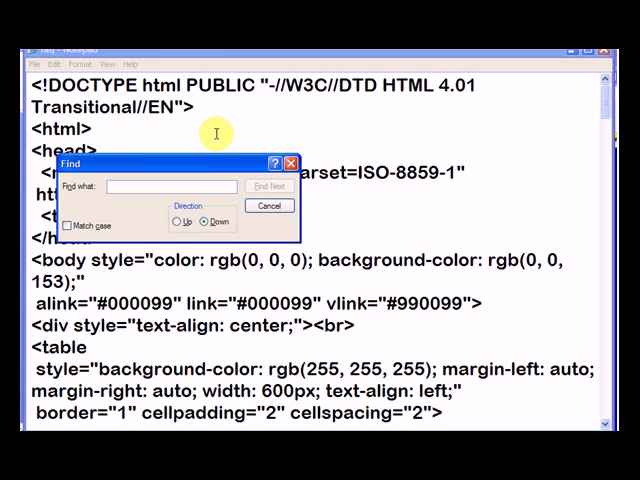
pyautogui.write('link')
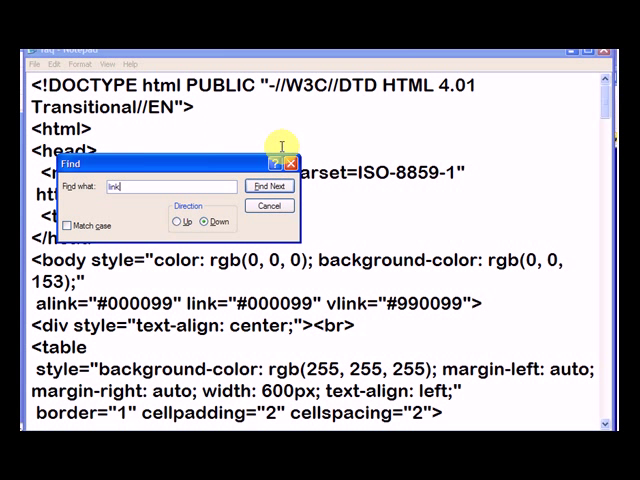
pyautogui.click(270, 186)
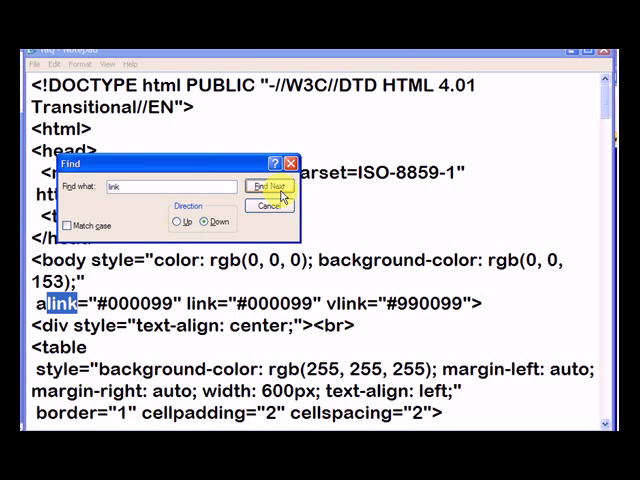
pyautogui.click(270, 188)
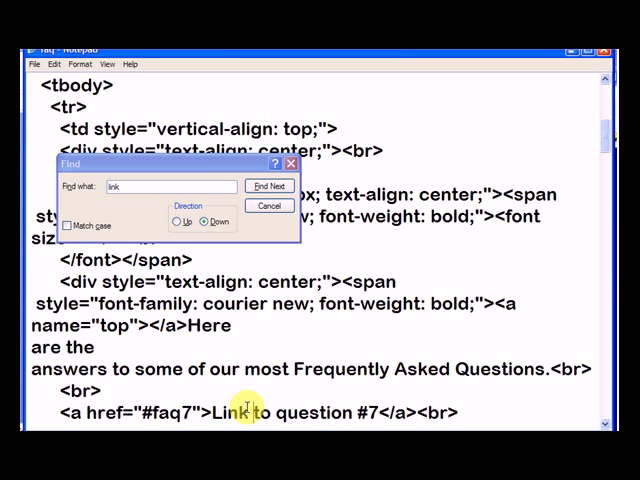
pyautogui.write('No')
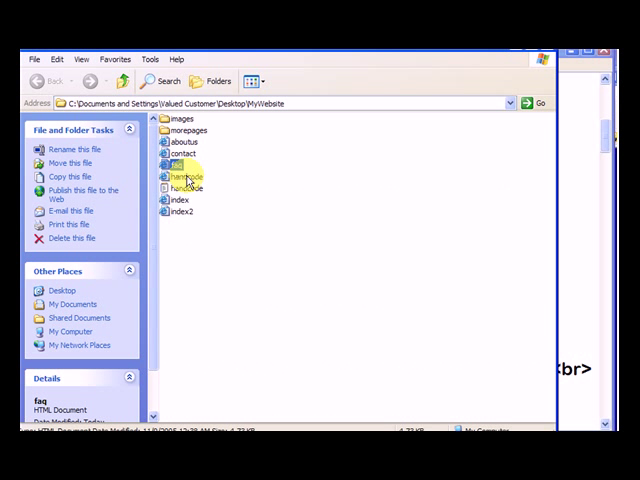
# Open the faq file, then bring the cPanel X browser window showing contact.html to the front
pyautogui.doubleClick(176, 164)
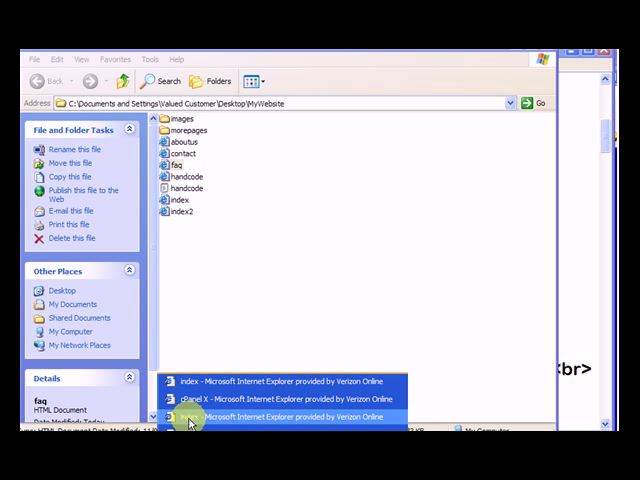
pyautogui.click(284, 416)
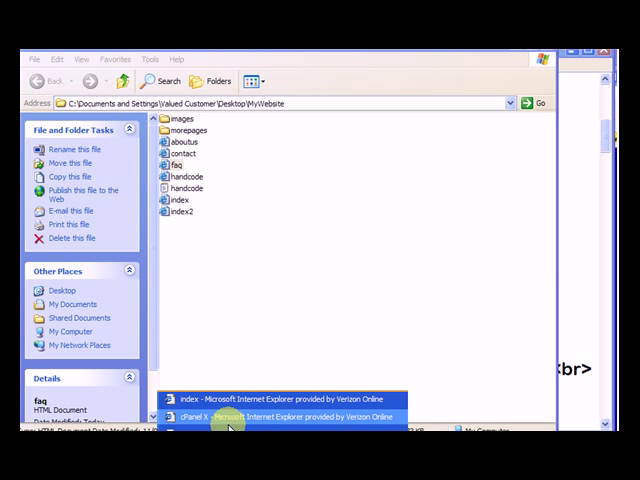
pyautogui.click(280, 416)
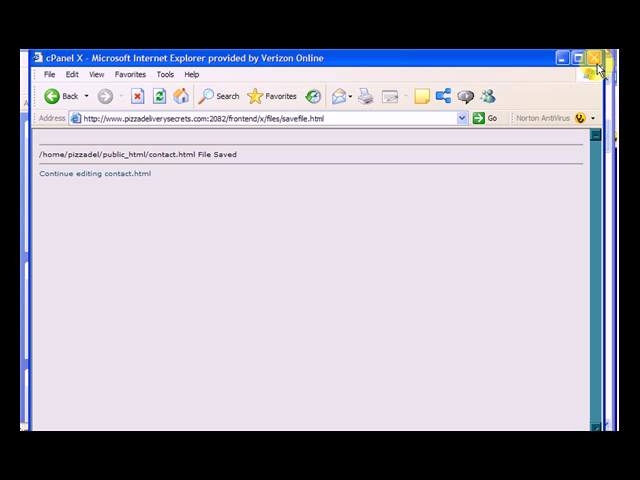
# Choose the local faq file from the website folder as the upload to public_html
pyautogui.click(596, 56)
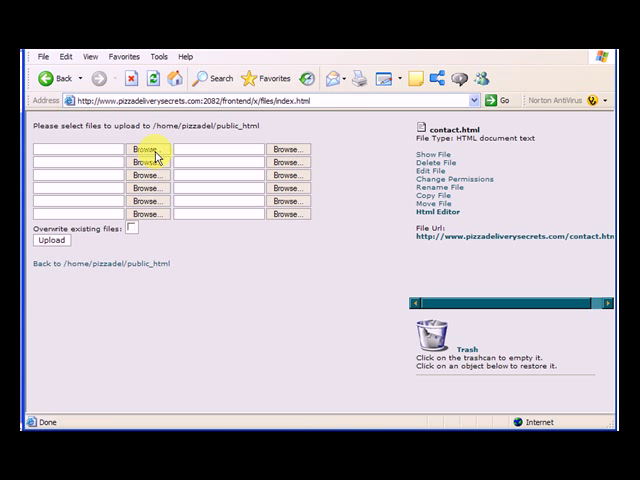
pyautogui.click(148, 148)
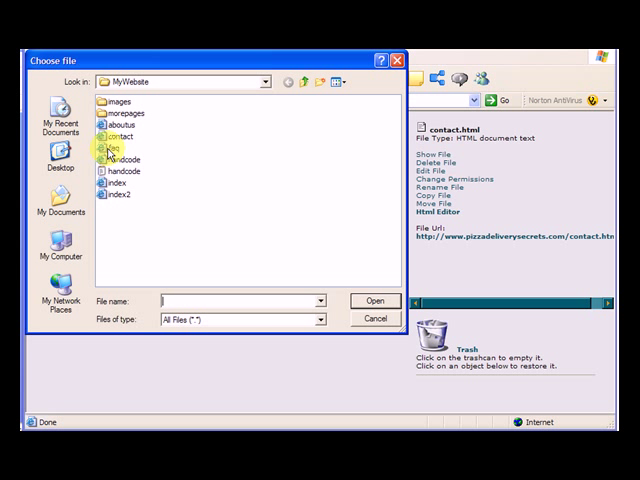
pyautogui.click(372, 300)
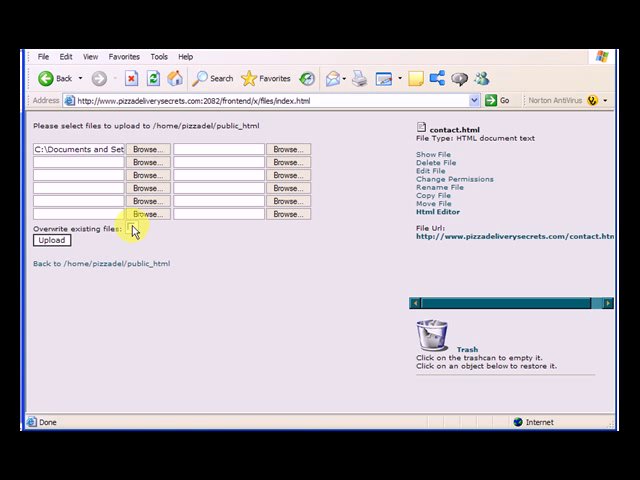
# Allow overwriting the existing server file and upload faq.html
pyautogui.click(132, 228)
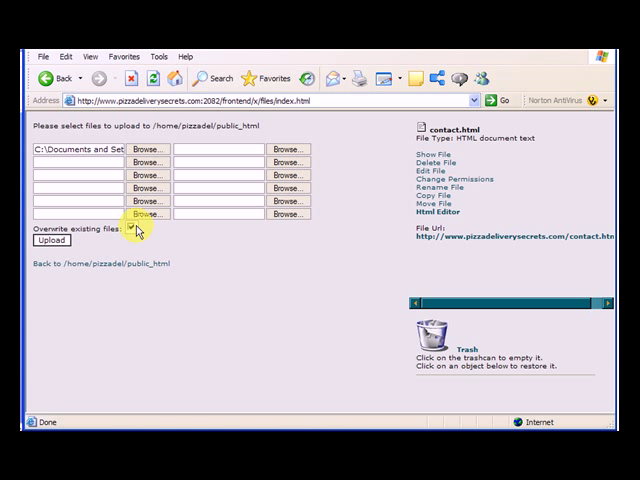
pyautogui.click(132, 232)
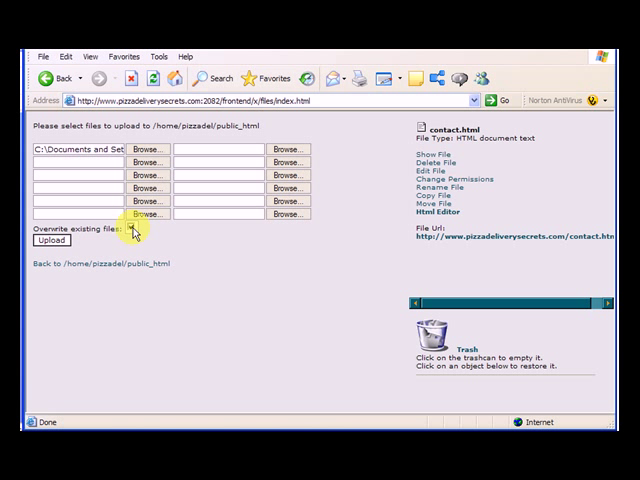
pyautogui.click(132, 226)
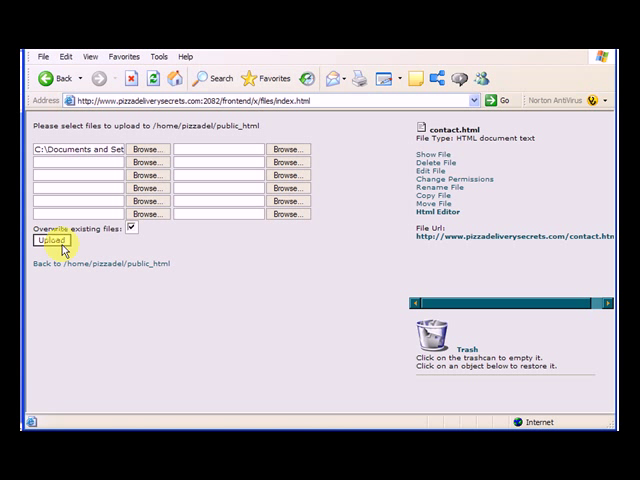
pyautogui.click(52, 240)
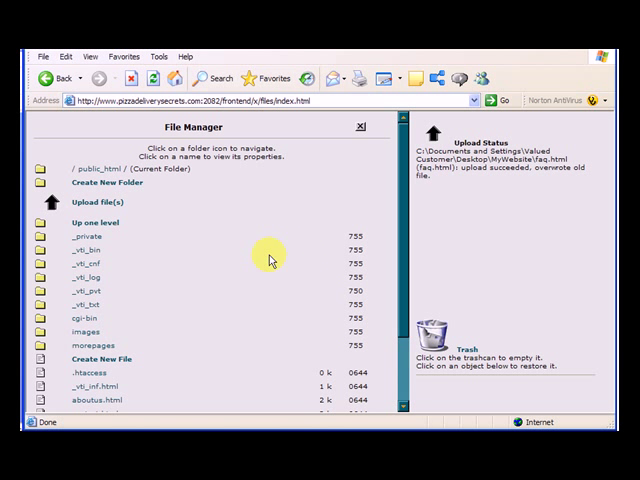
pyautogui.moveTo(490, 184)
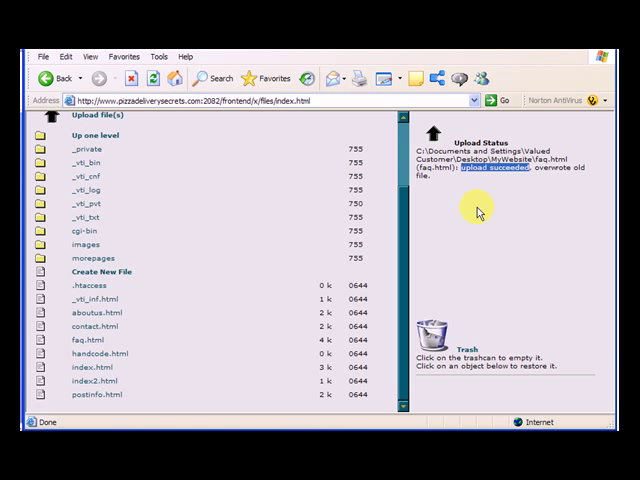
pyautogui.moveTo(432, 224)
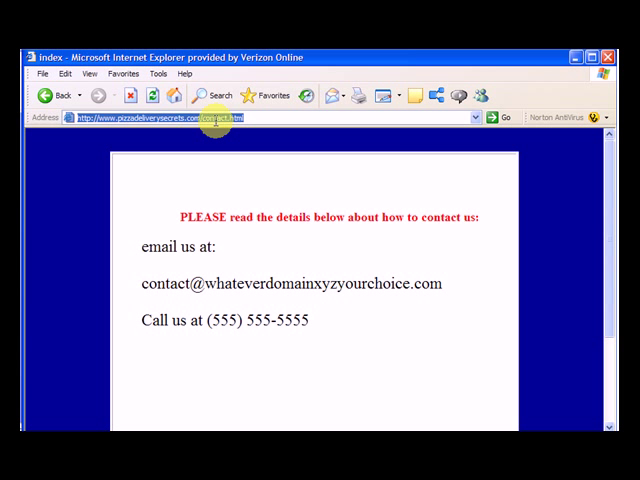
# On the live FAQ page, follow the menu FAQ link and confirm 'Link Now to question #7' jumps to that question
pyautogui.scroll(-3)
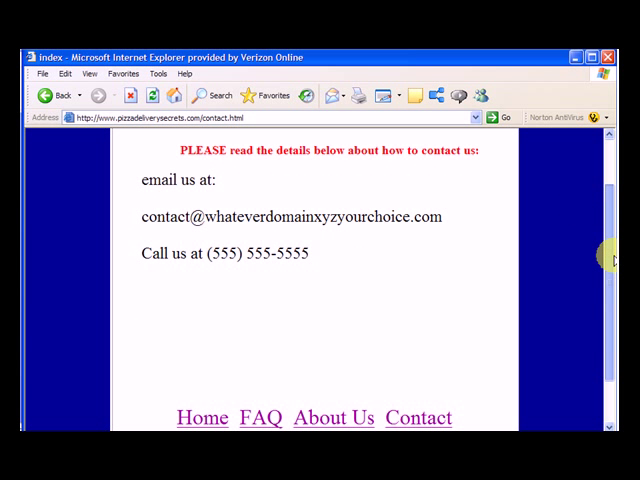
pyautogui.scroll(-3)
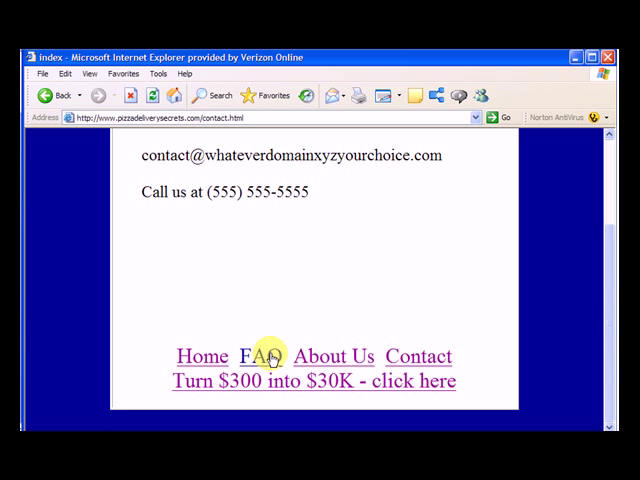
pyautogui.click(252, 356)
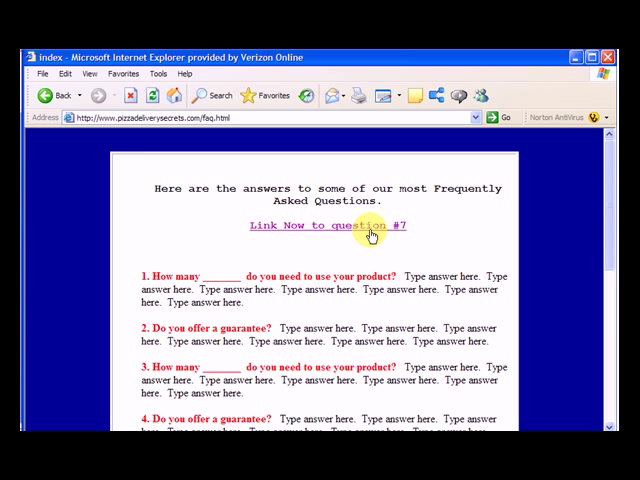
pyautogui.click(328, 224)
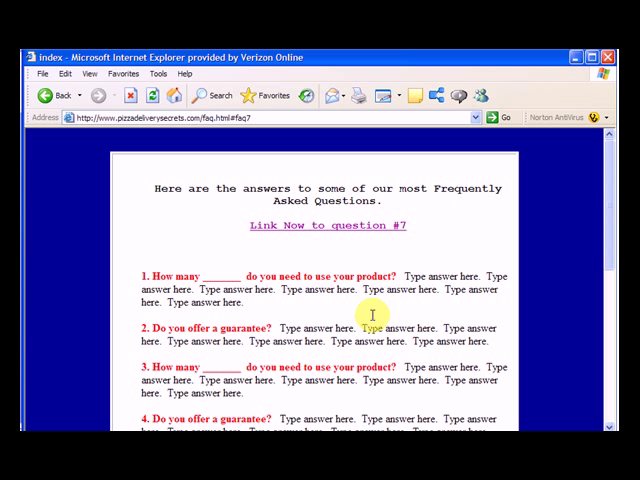
pyautogui.click(190, 116)
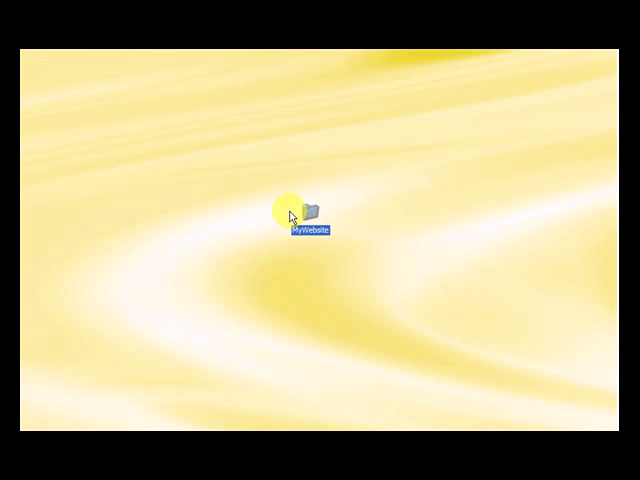
pyautogui.moveTo(400, 284)
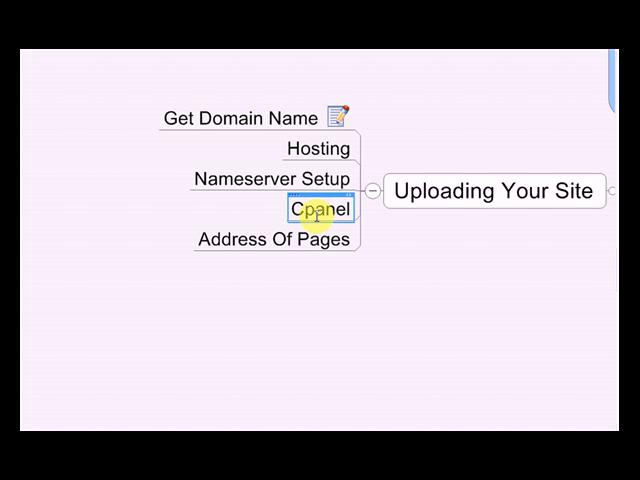
# Launch the live website's home page from the Cpanel topic's link
pyautogui.click(272, 238)
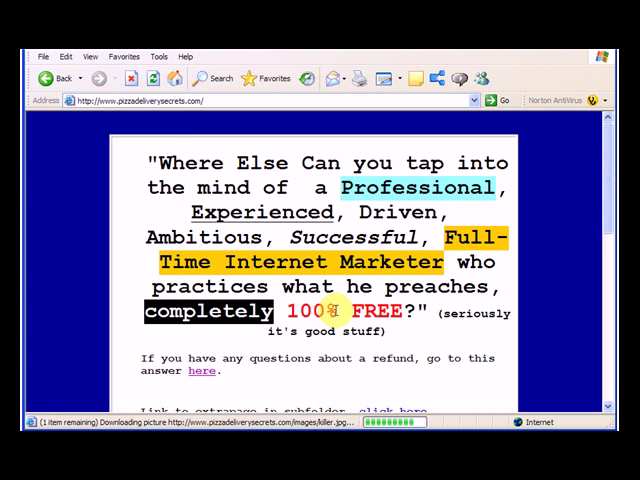
pyautogui.scroll(-3)
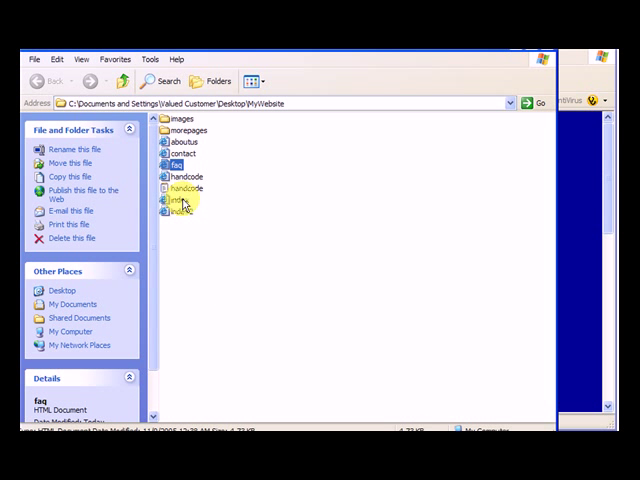
pyautogui.doubleClick(176, 200)
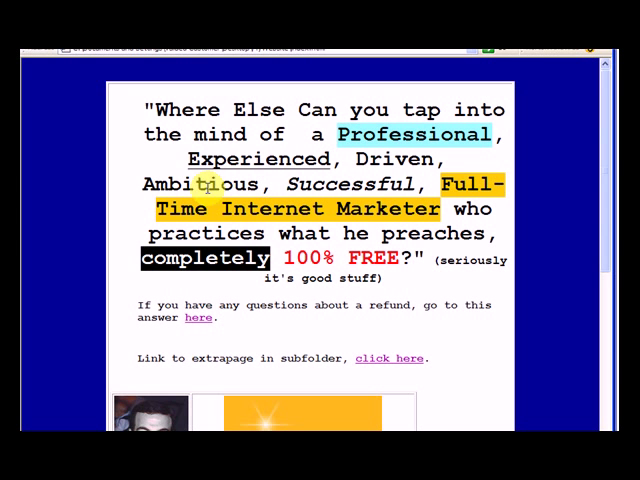
pyautogui.scroll(-3)
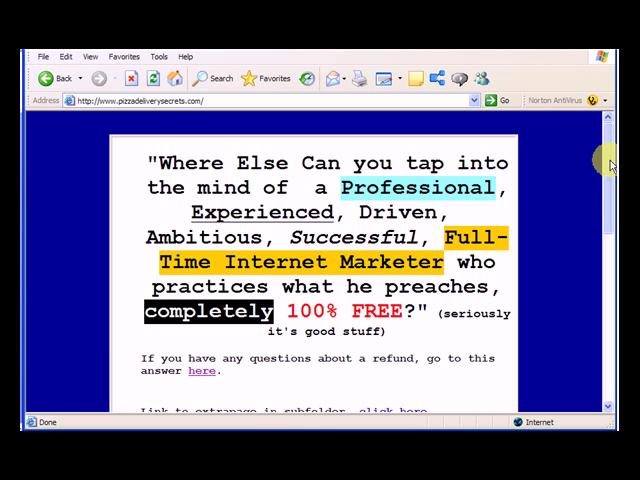
pyautogui.scroll(-3)
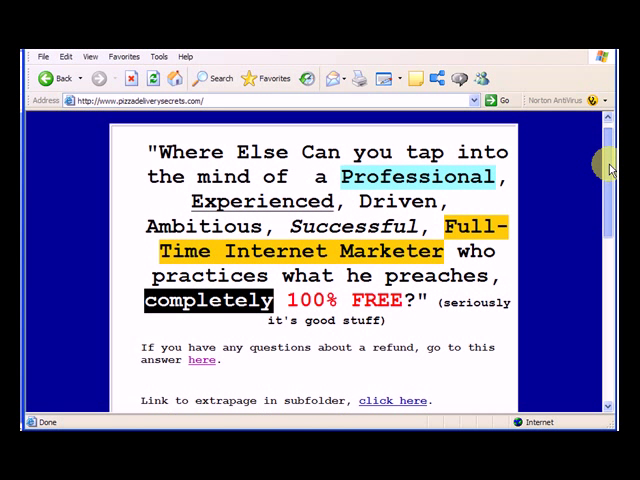
pyautogui.scroll(-3)
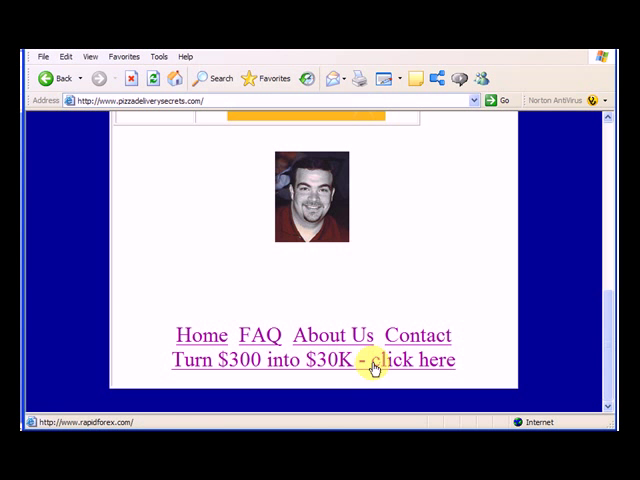
# Test the bottom menu links: Contact, Back, Home and 'Turn $300 into $30K - click here'
pyautogui.click(424, 360)
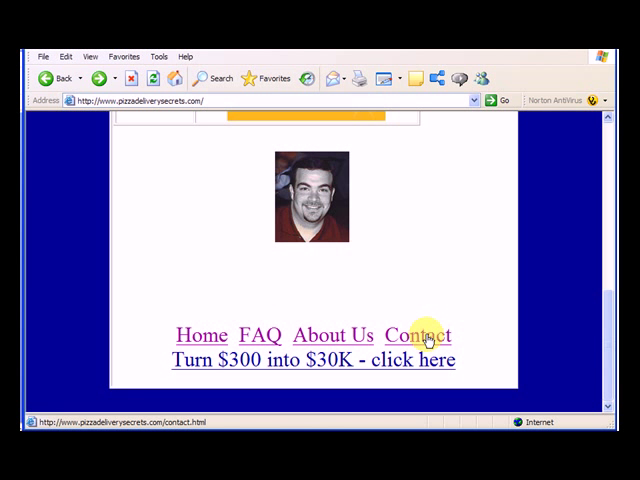
pyautogui.click(418, 336)
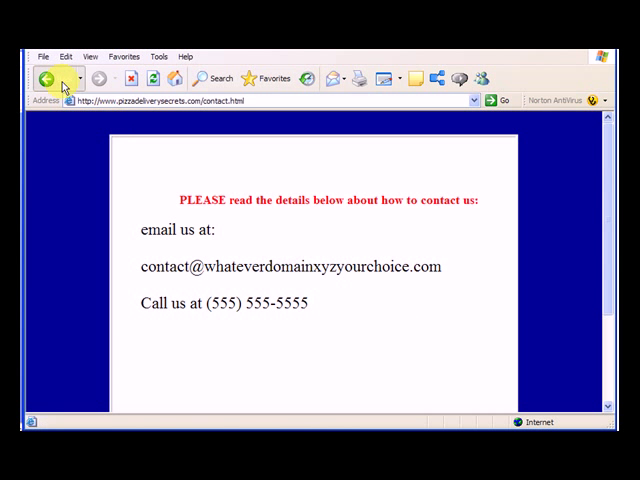
pyautogui.click(50, 78)
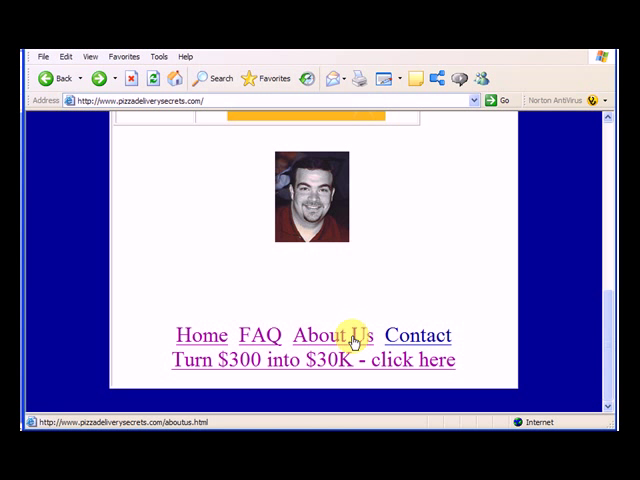
pyautogui.click(200, 336)
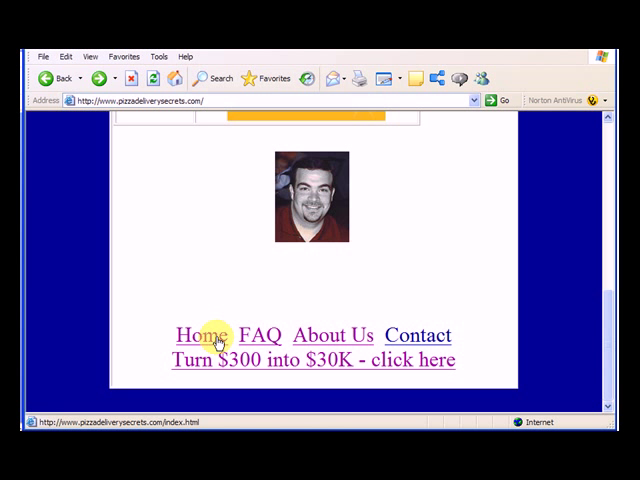
pyautogui.moveTo(330, 368)
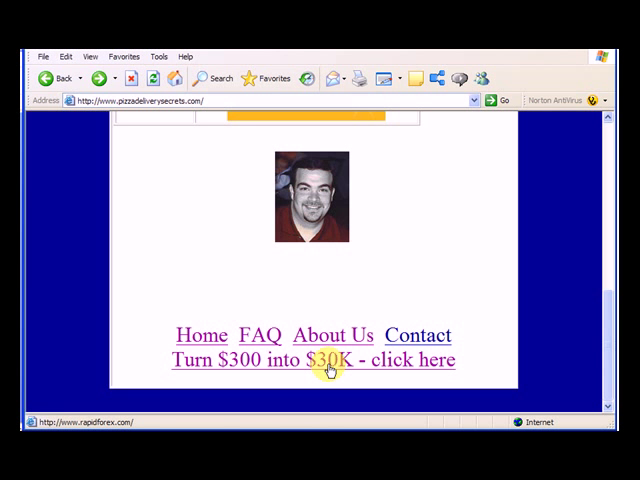
pyautogui.click(328, 360)
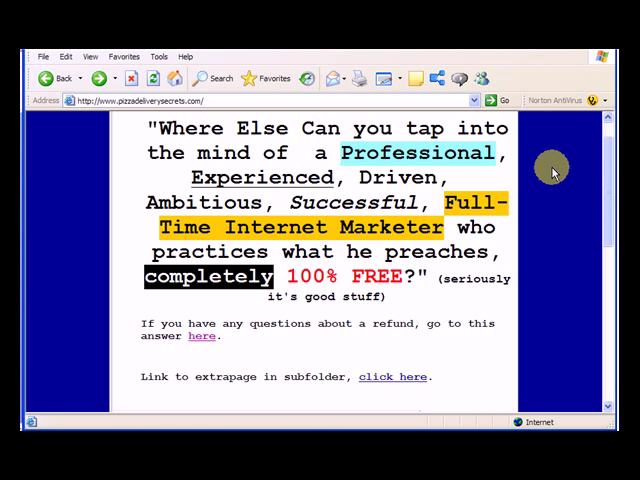
pyautogui.moveTo(330, 236)
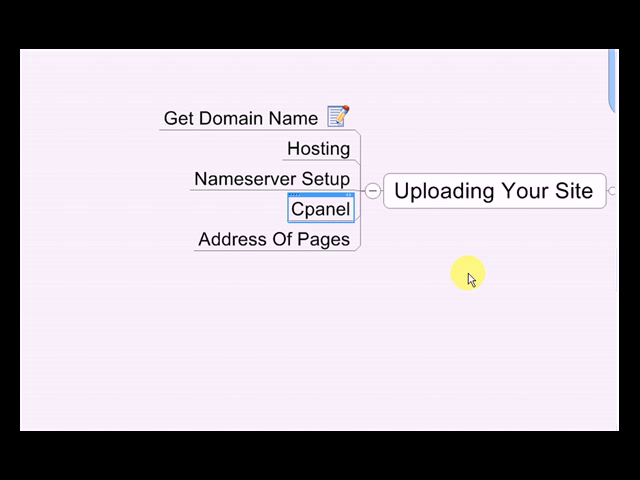
# Collapse the Uploading Your Site branch and move to the Other Basics topic
pyautogui.click(258, 118)
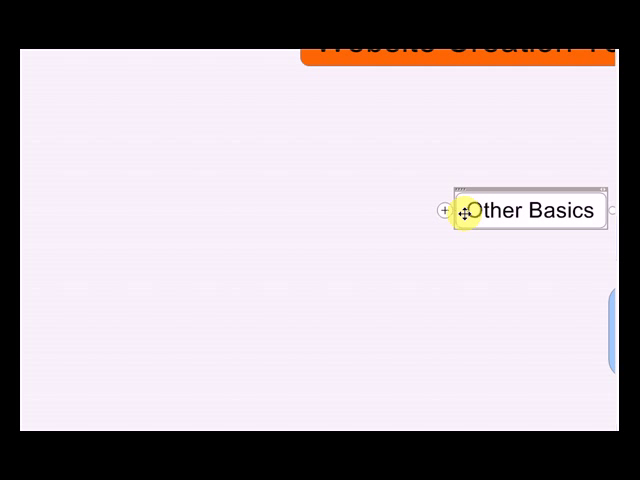
# Expand Other Basics and point out the Redirect Pages and Download Pages subtopics
pyautogui.click(452, 212)
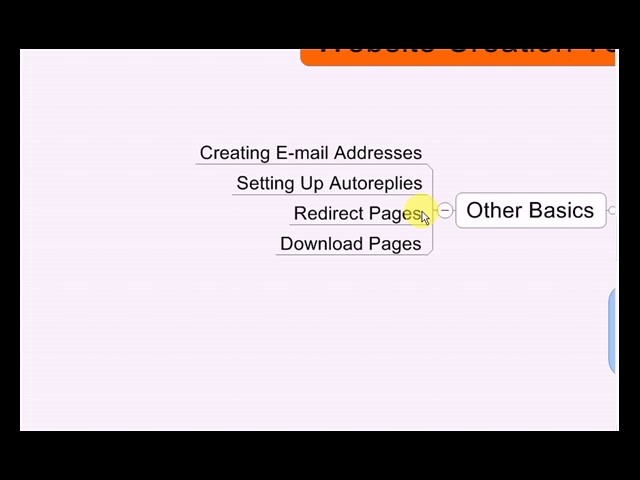
pyautogui.click(350, 212)
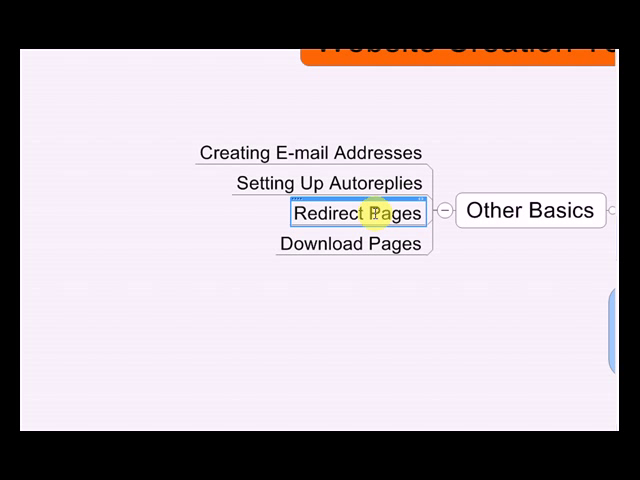
pyautogui.click(350, 244)
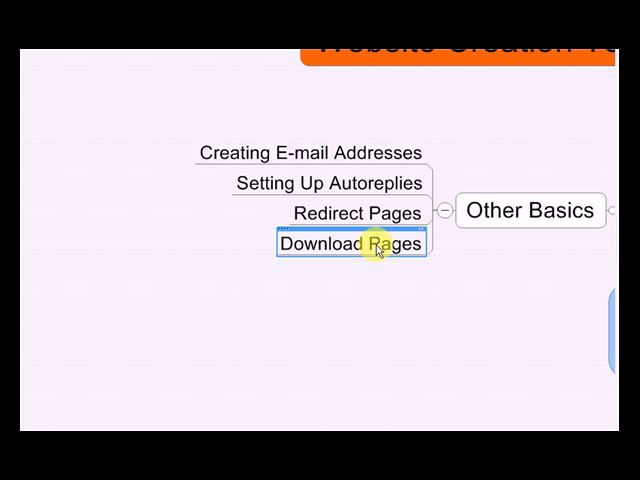